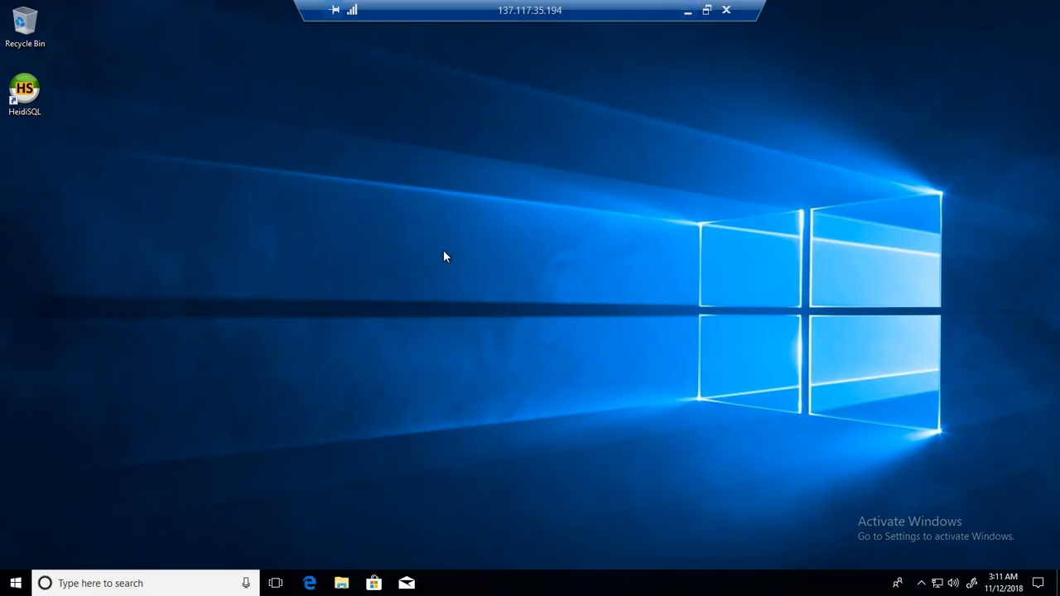
- Launch HeidiSQL and connect to the saved TechBrothersIT-Node1 session with its stored password
{"action": "left_click", "coordinate": [25, 88]}
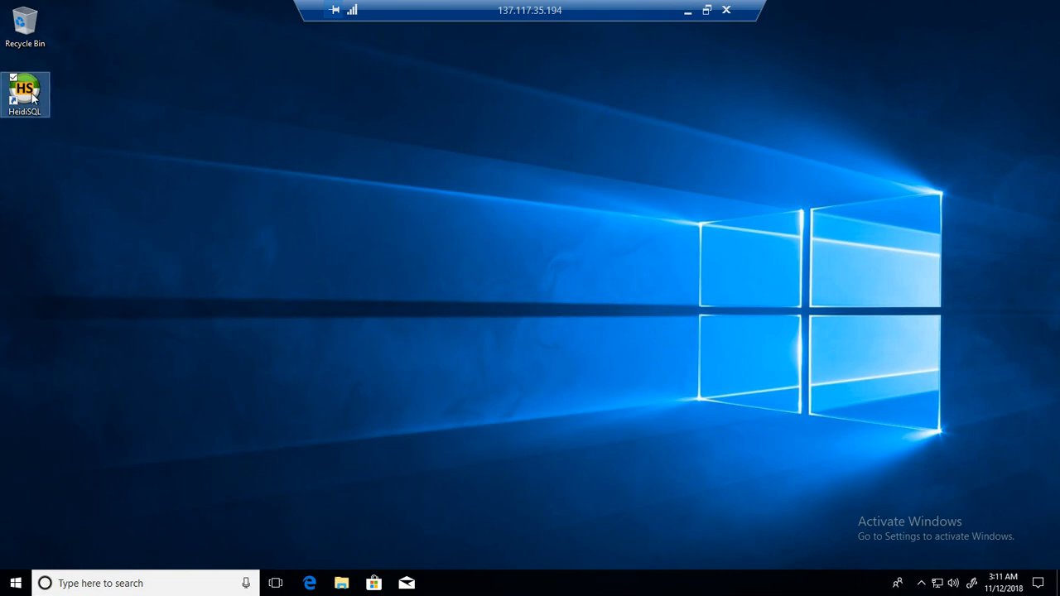
{"action": "double_click", "coordinate": [24, 89]}
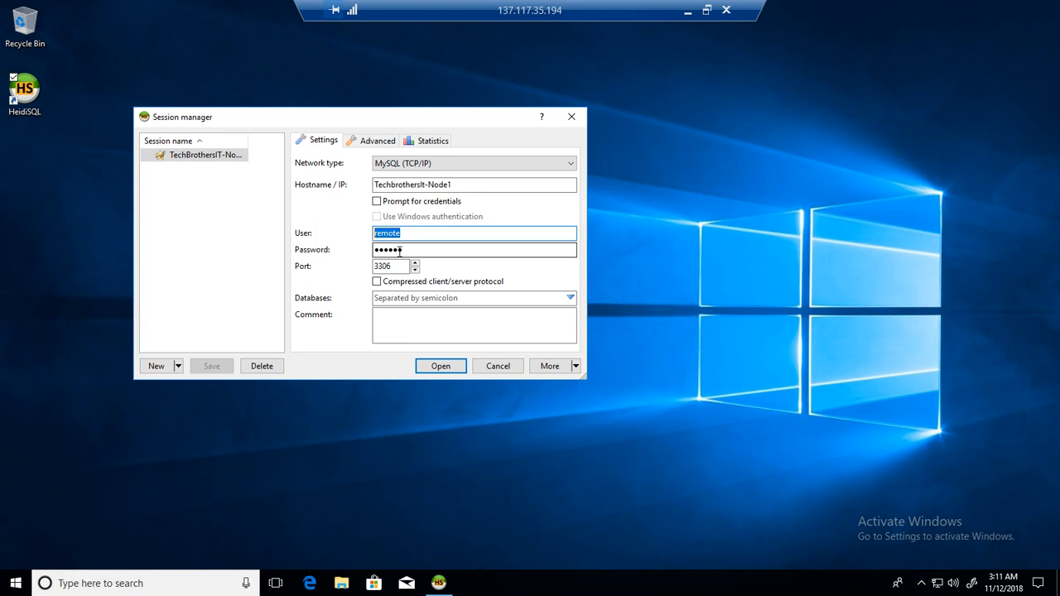
{"action": "left_click", "coordinate": [394, 266]}
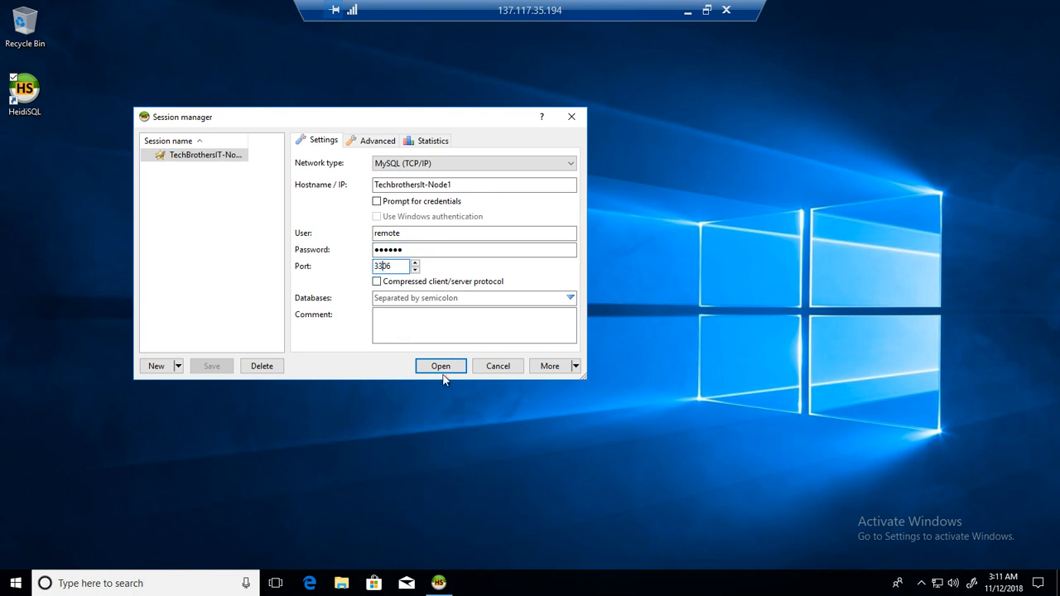
{"action": "left_click", "coordinate": [441, 366]}
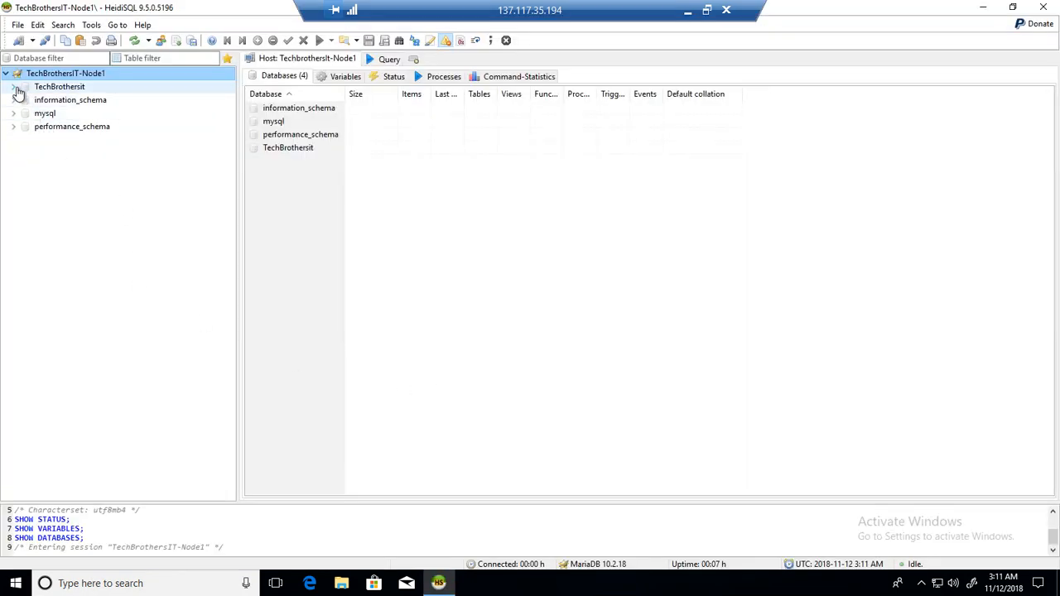
- Select the TechBrothersit database and bring up the server's context menu
{"action": "left_click", "coordinate": [14, 86]}
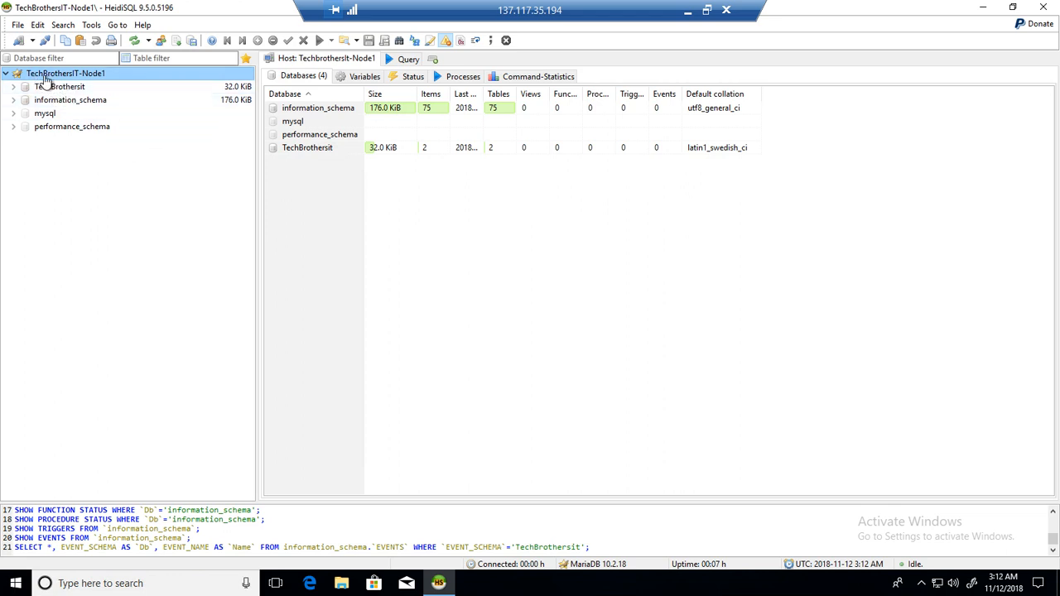
{"action": "right_click", "coordinate": [66, 73]}
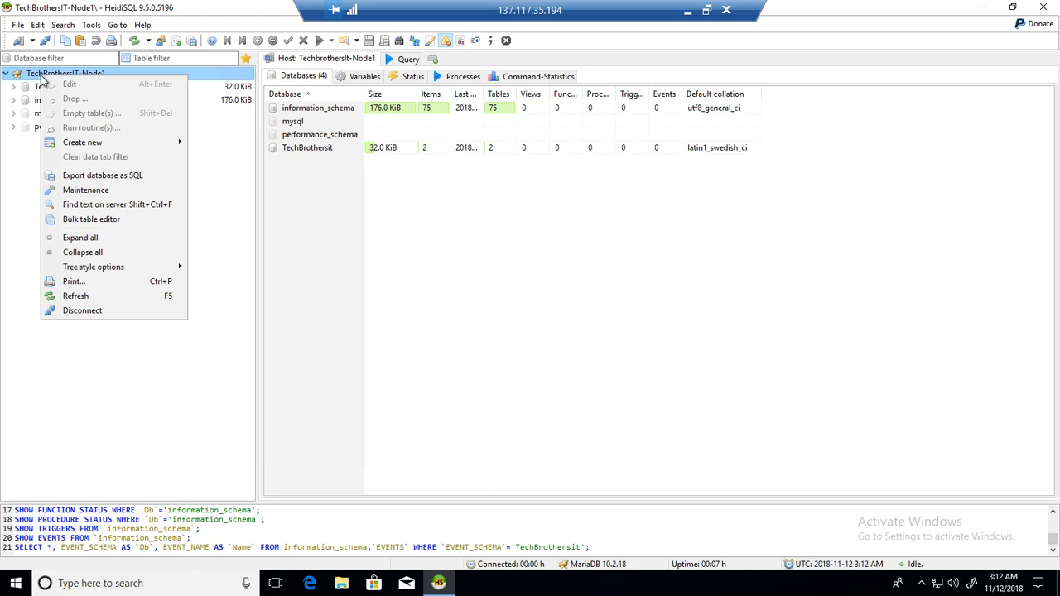
{"action": "mouse_move", "coordinate": [82, 141]}
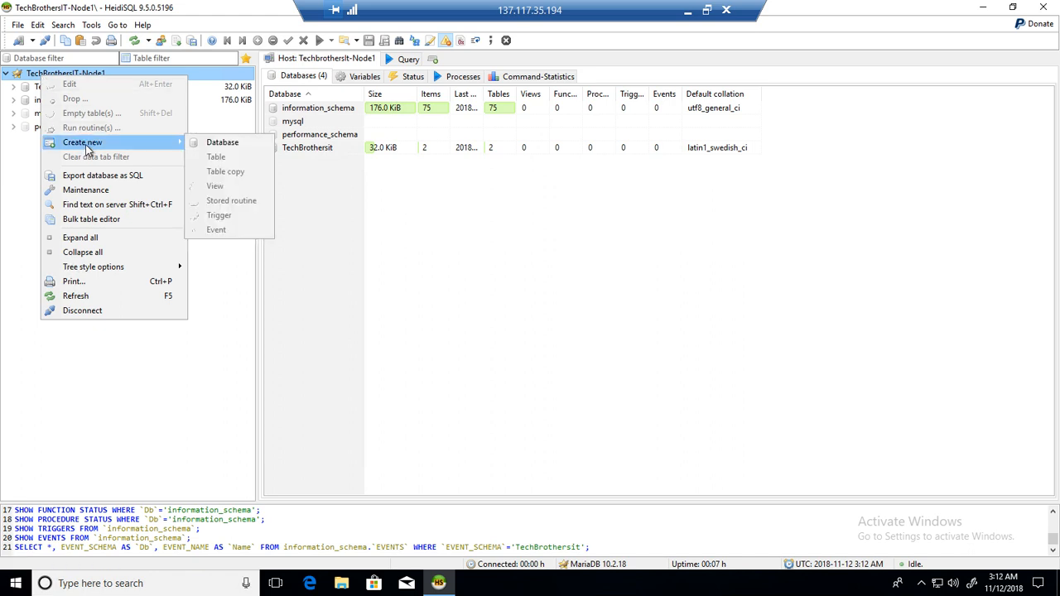
{"action": "mouse_move", "coordinate": [222, 141]}
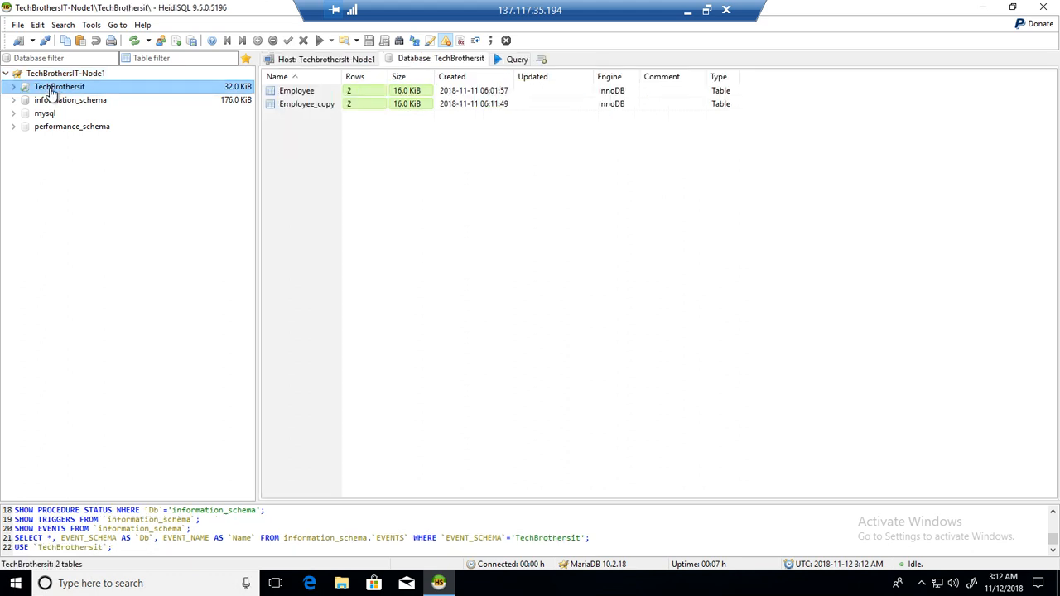
- Return to the TechBrothersIT-Node1 database list and open its Create new menu
{"action": "right_click", "coordinate": [60, 86]}
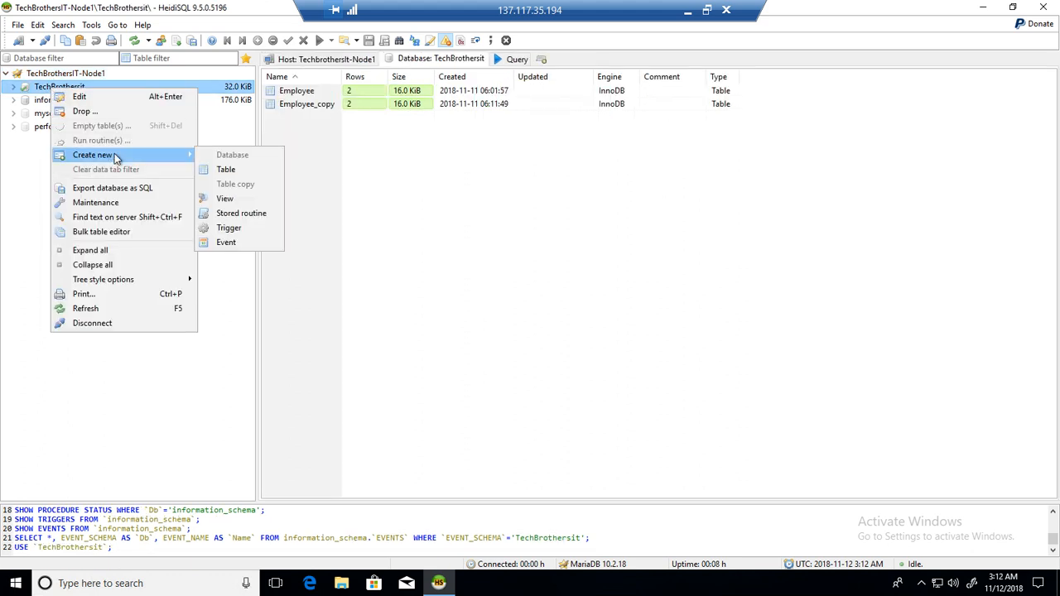
{"action": "mouse_move", "coordinate": [225, 169]}
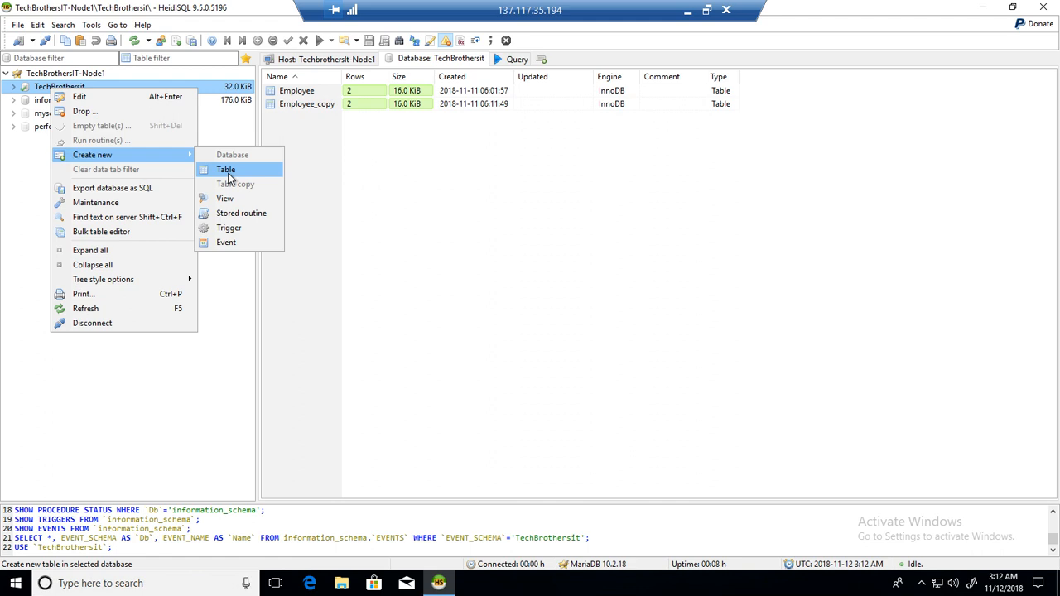
{"action": "mouse_move", "coordinate": [235, 253]}
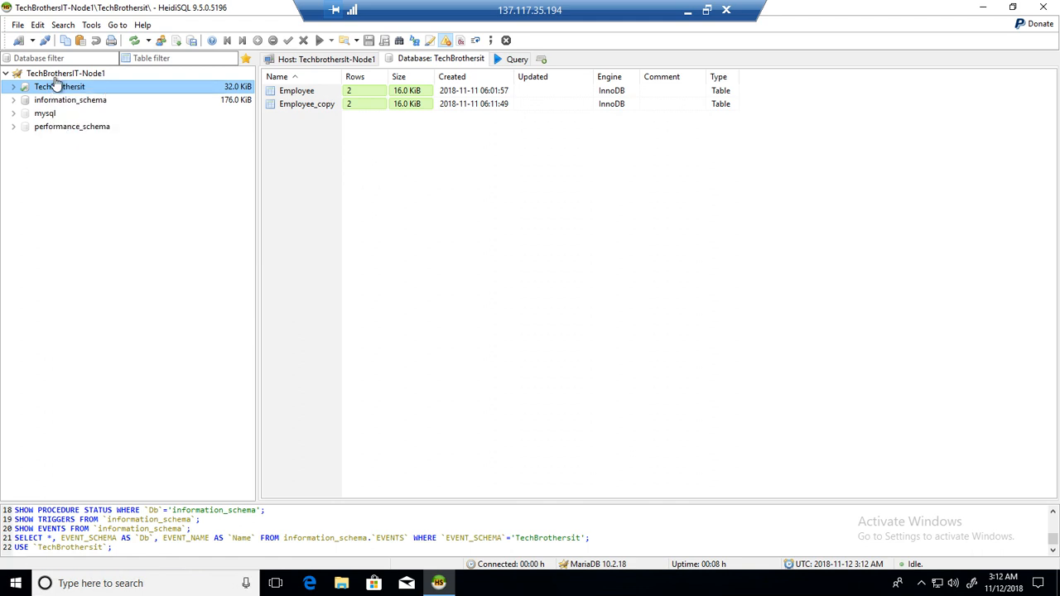
{"action": "left_click", "coordinate": [66, 73]}
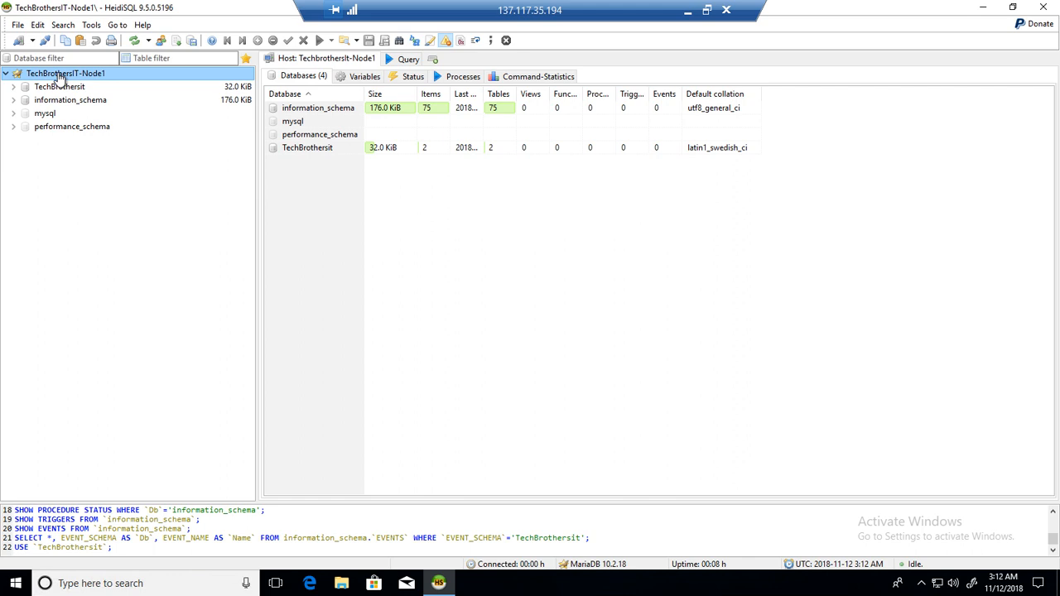
{"action": "right_click", "coordinate": [64, 72]}
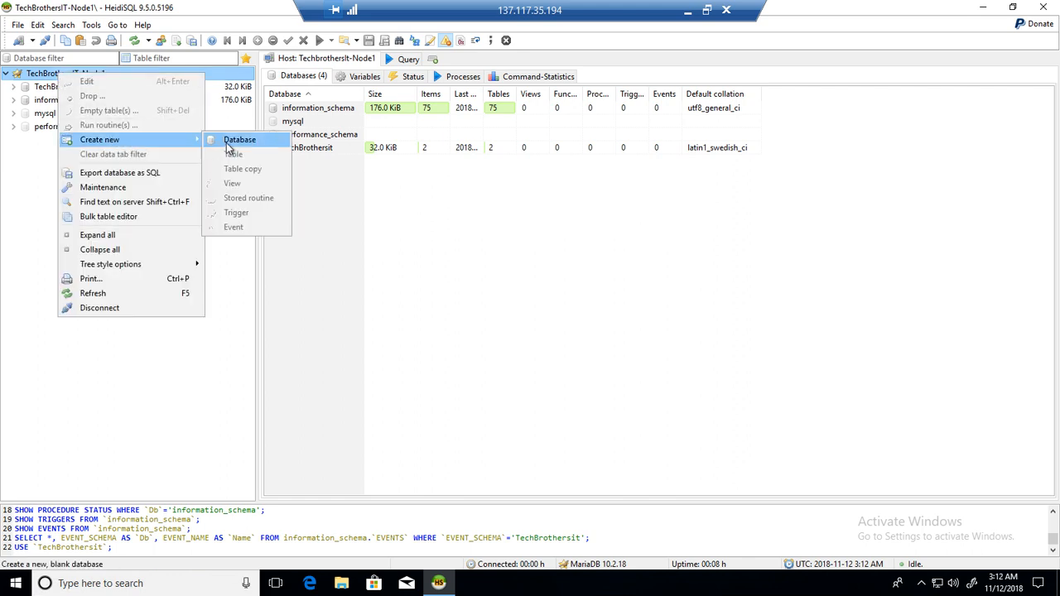
- Start a new database named TBIT in the Create database dialog
{"action": "left_click", "coordinate": [239, 139]}
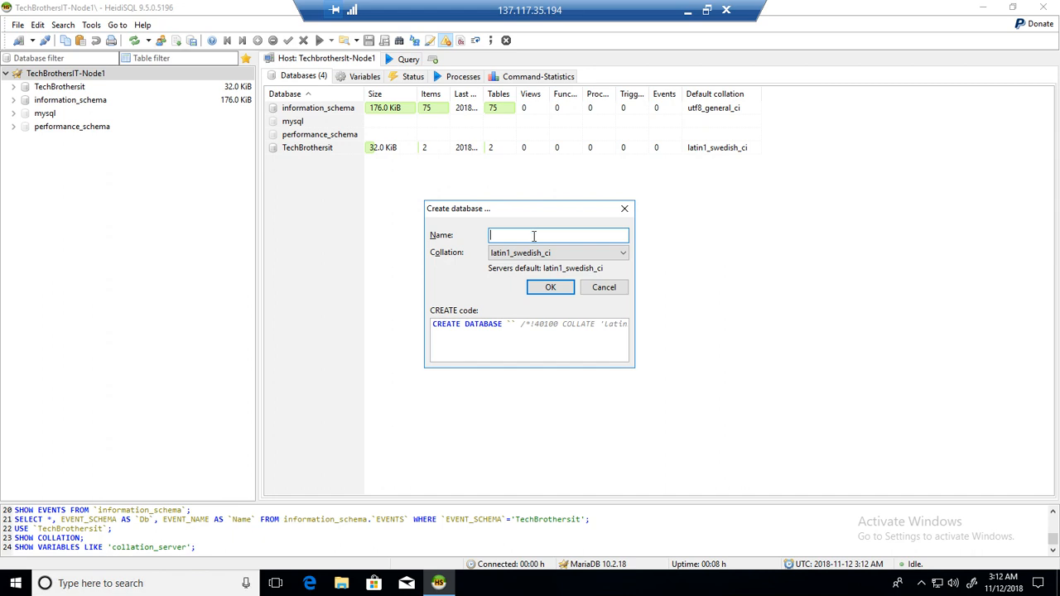
{"action": "type", "text": "TB"}
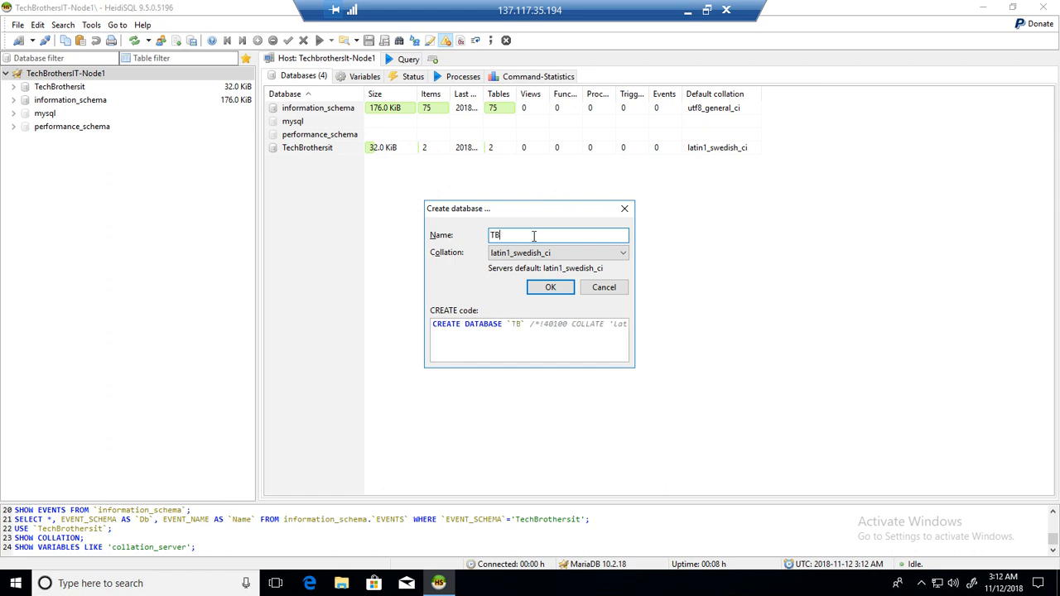
{"action": "type", "text": "IT"}
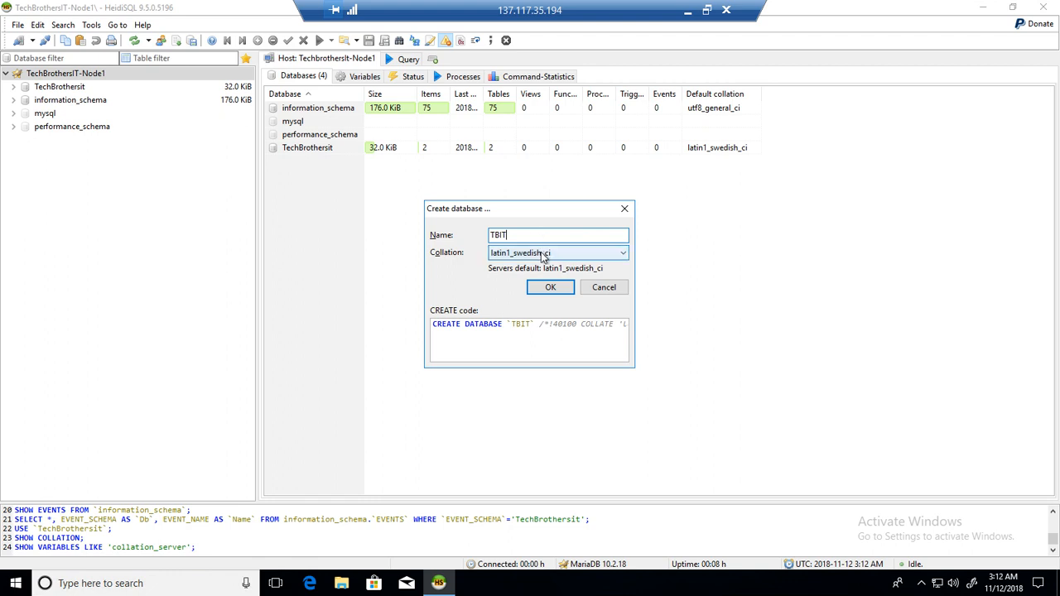
{"action": "mouse_move", "coordinate": [516, 260]}
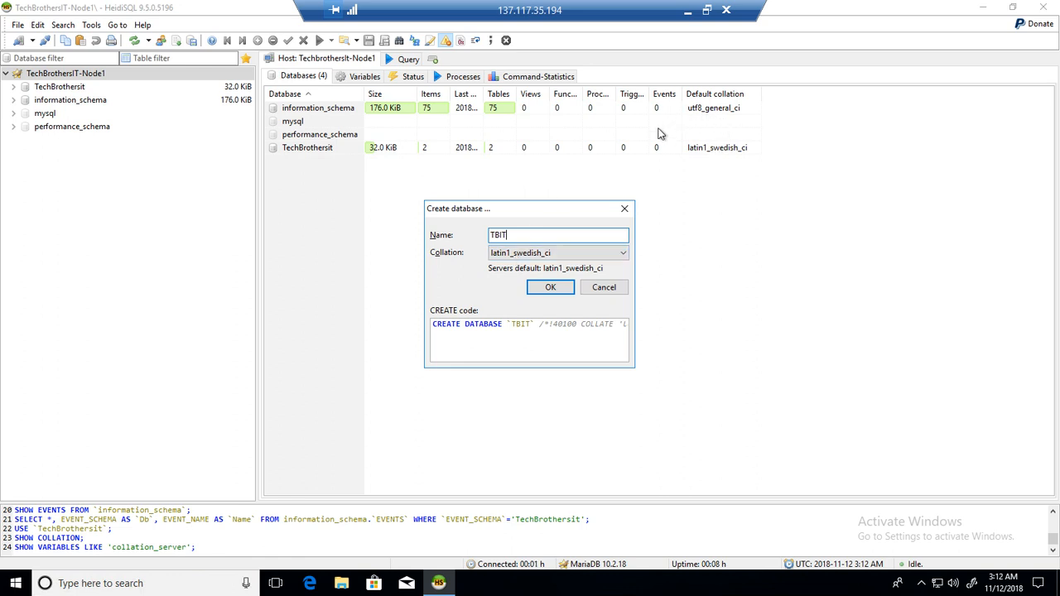
{"action": "mouse_move", "coordinate": [594, 180]}
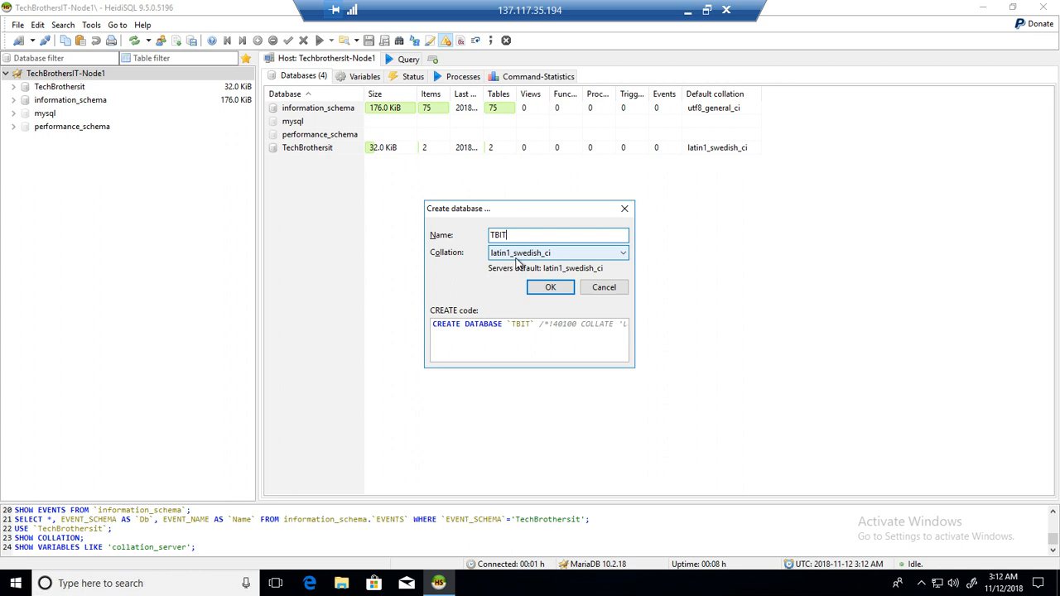
{"action": "mouse_move", "coordinate": [512, 265]}
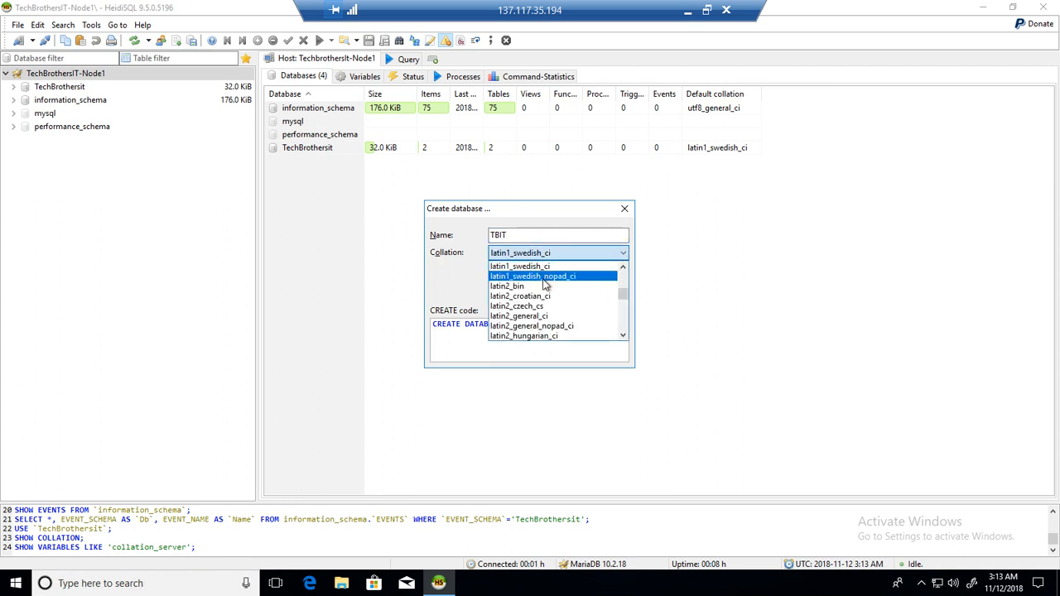
{"action": "mouse_move", "coordinate": [520, 296]}
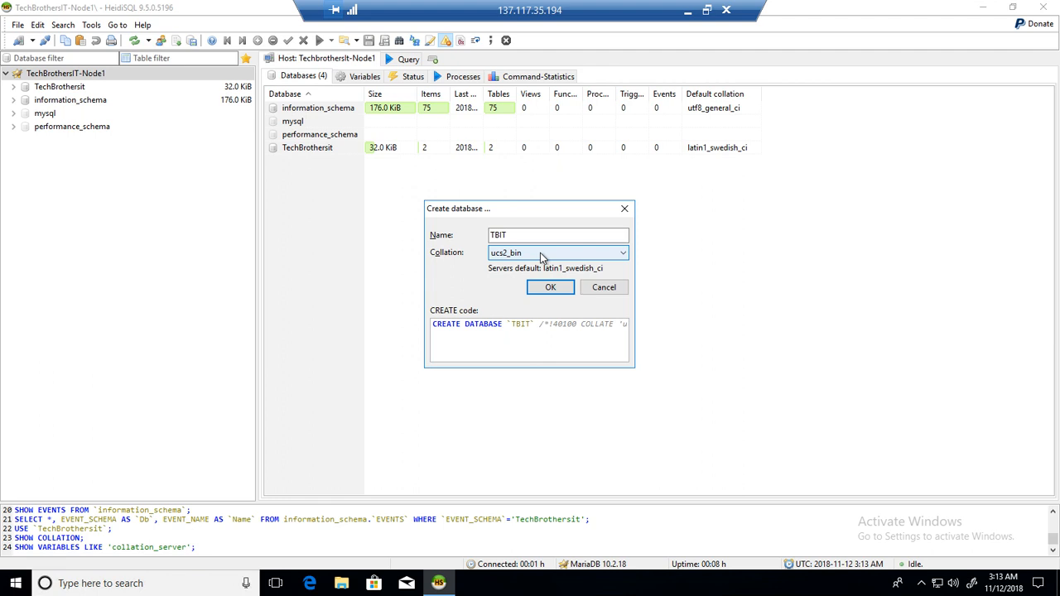
- Choose utf8_general_ci as TBIT's collation and check the generated CREATE statement
{"action": "left_click", "coordinate": [622, 253]}
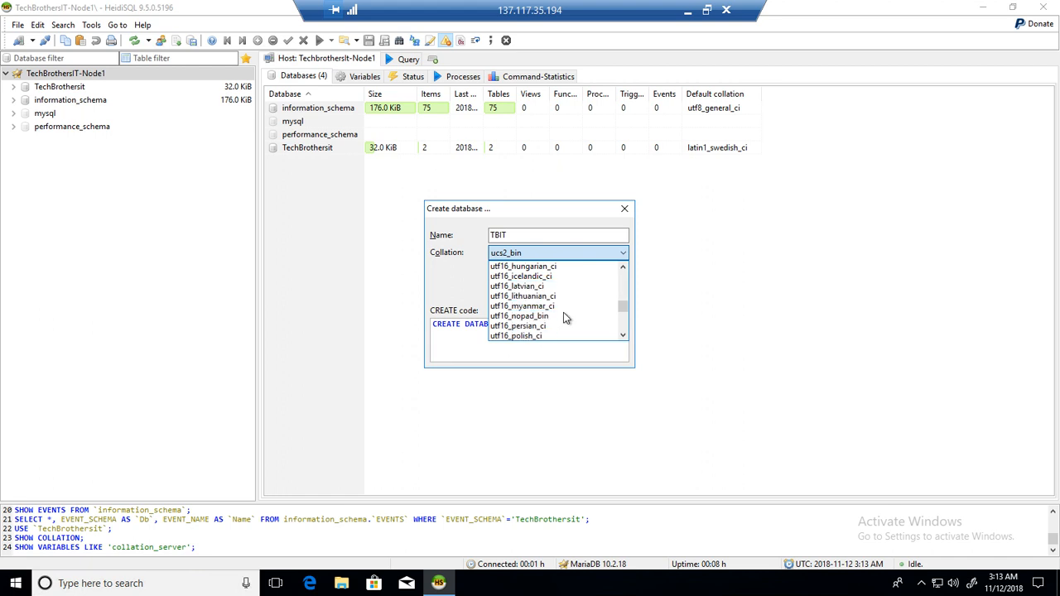
{"action": "scroll", "scroll_direction": "down", "scroll_amount": 3}
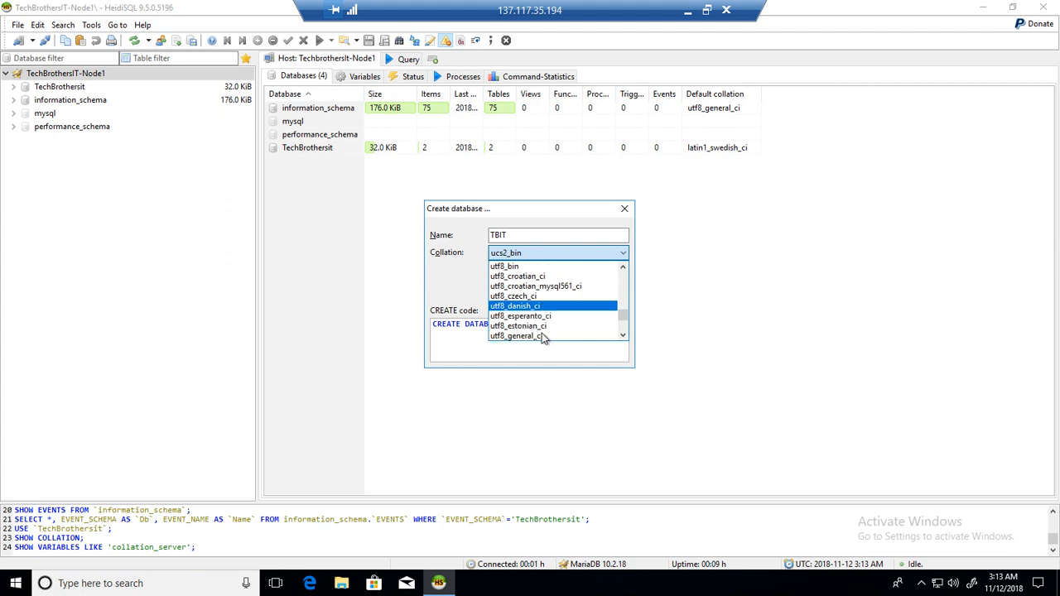
{"action": "left_click", "coordinate": [540, 336]}
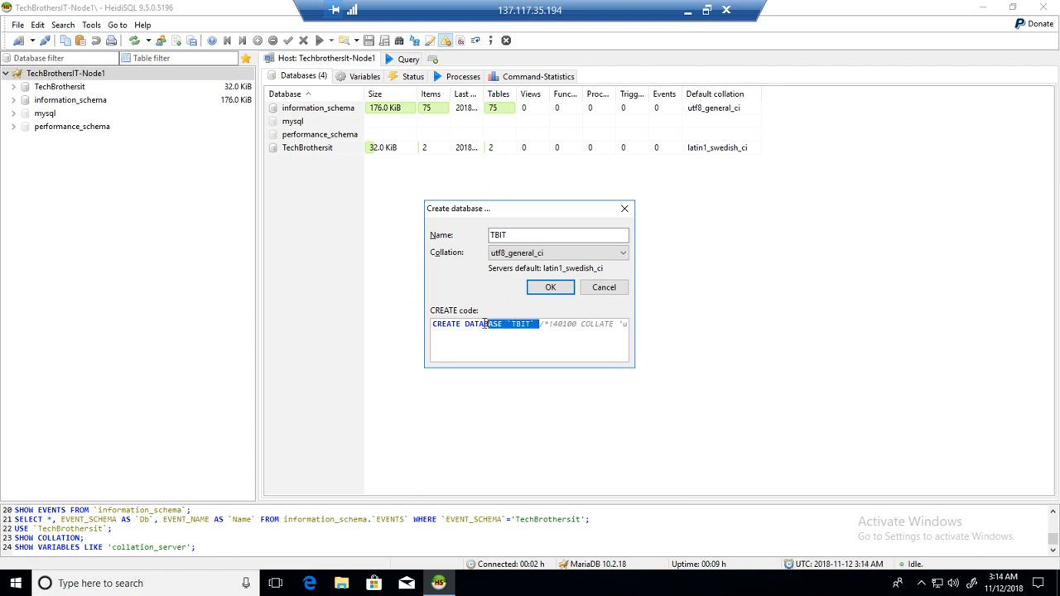
{"action": "triple_click", "coordinate": [484, 324]}
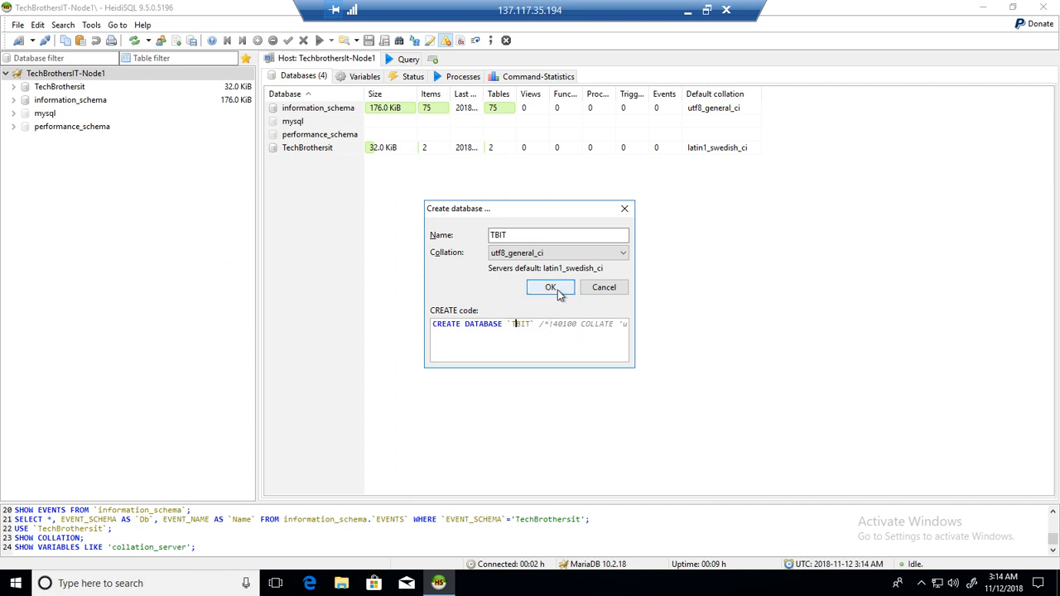
- Confirm creation of TBIT and open the new empty database
{"action": "left_click", "coordinate": [549, 287]}
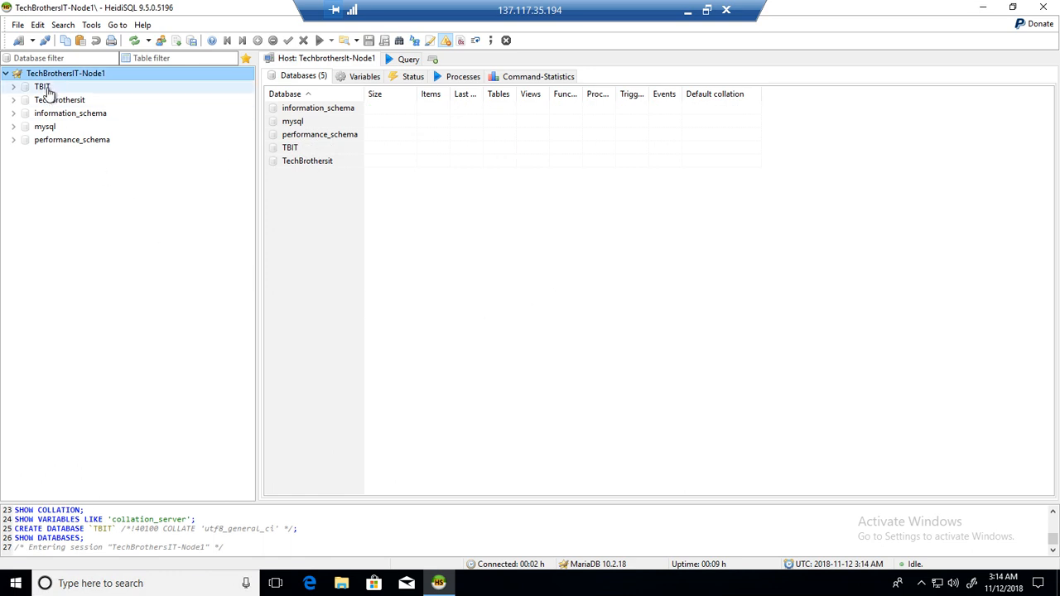
{"action": "left_click", "coordinate": [42, 86]}
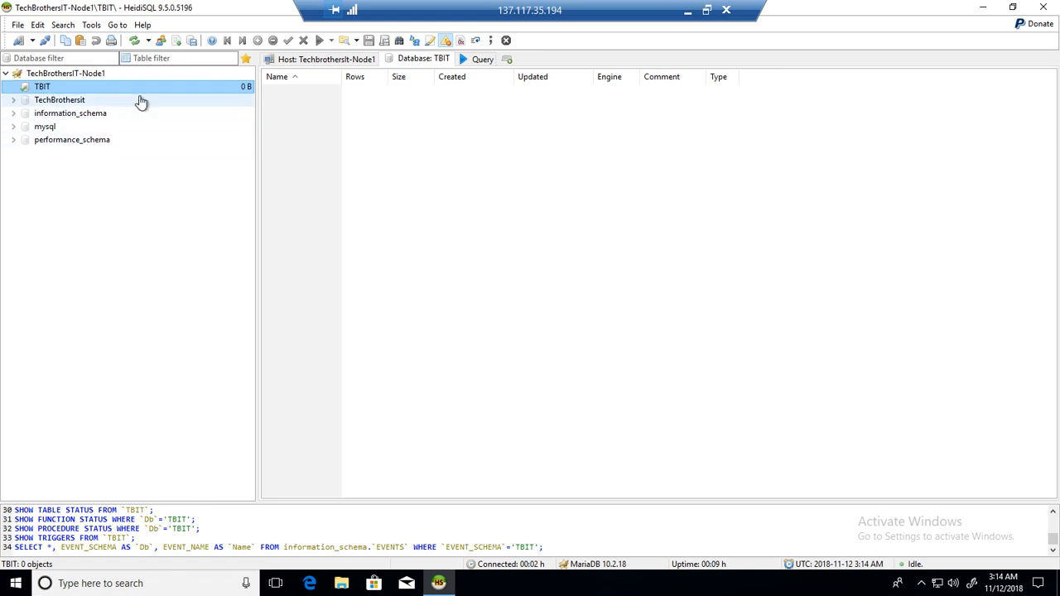
{"action": "mouse_move", "coordinate": [141, 101]}
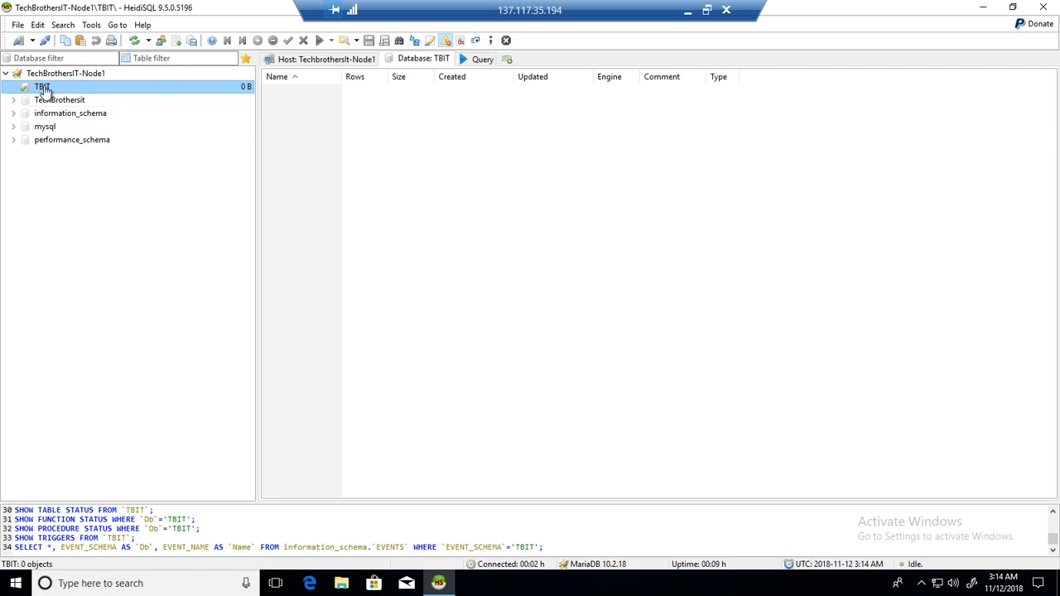
{"action": "mouse_move", "coordinate": [43, 89]}
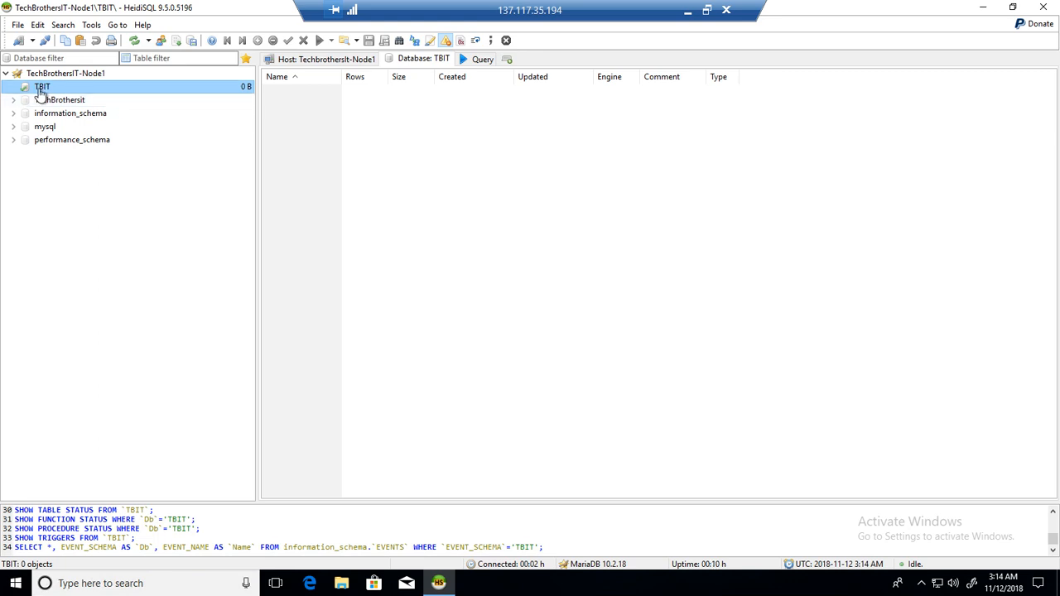